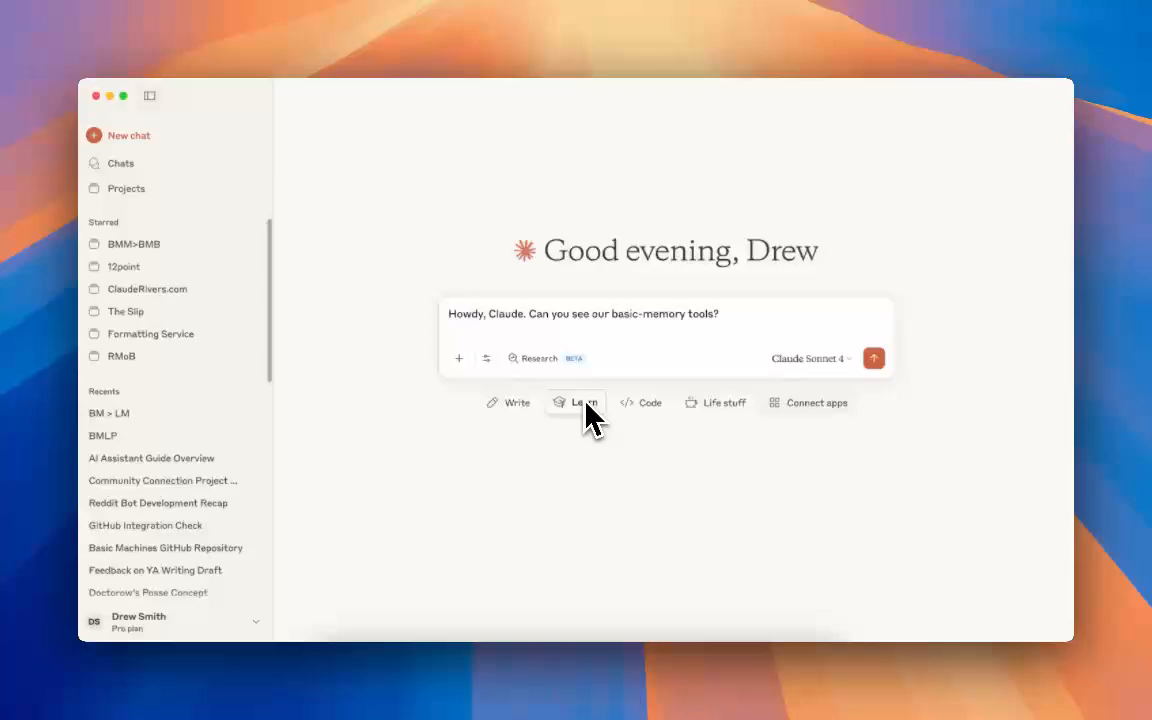
{"action": "mouse_move", "coordinate": [462, 350]}
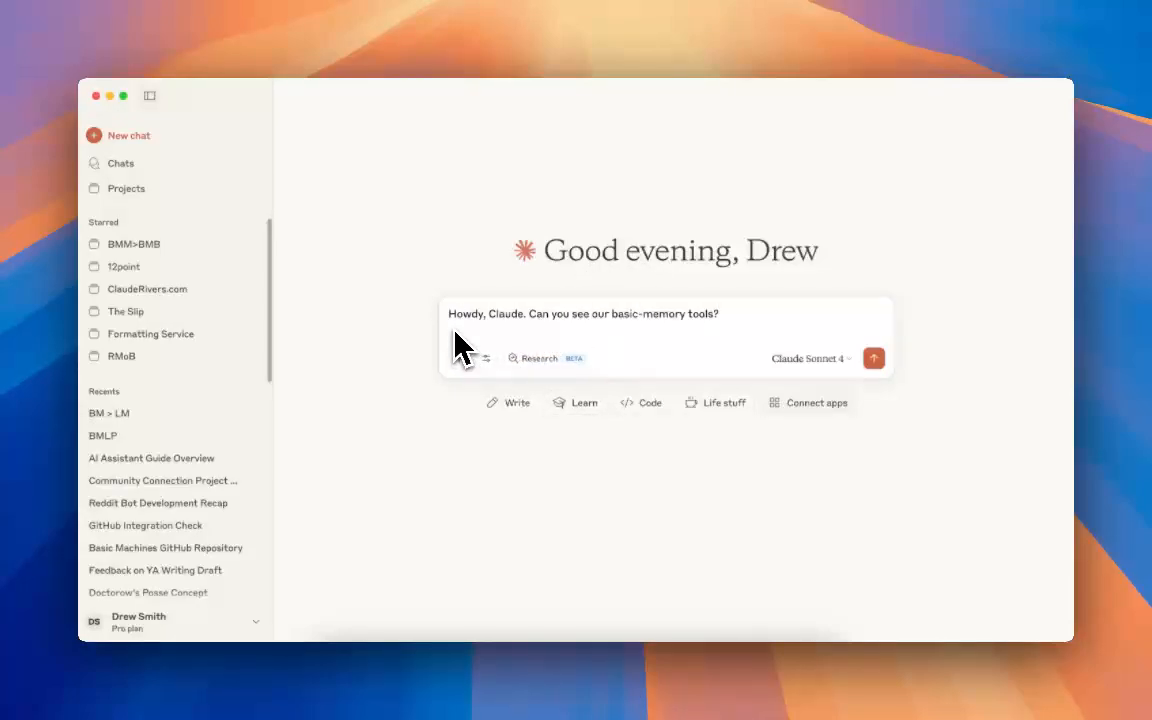
{"action": "mouse_move", "coordinate": [472, 345]}
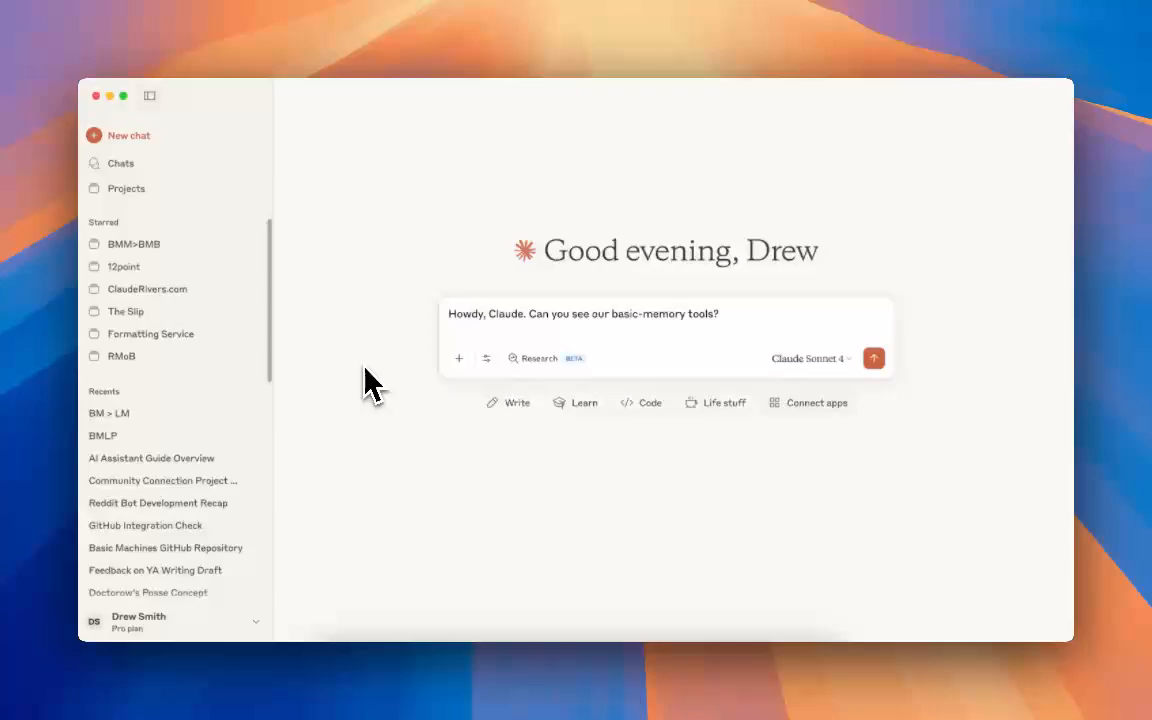
{"action": "mouse_move", "coordinate": [442, 375]}
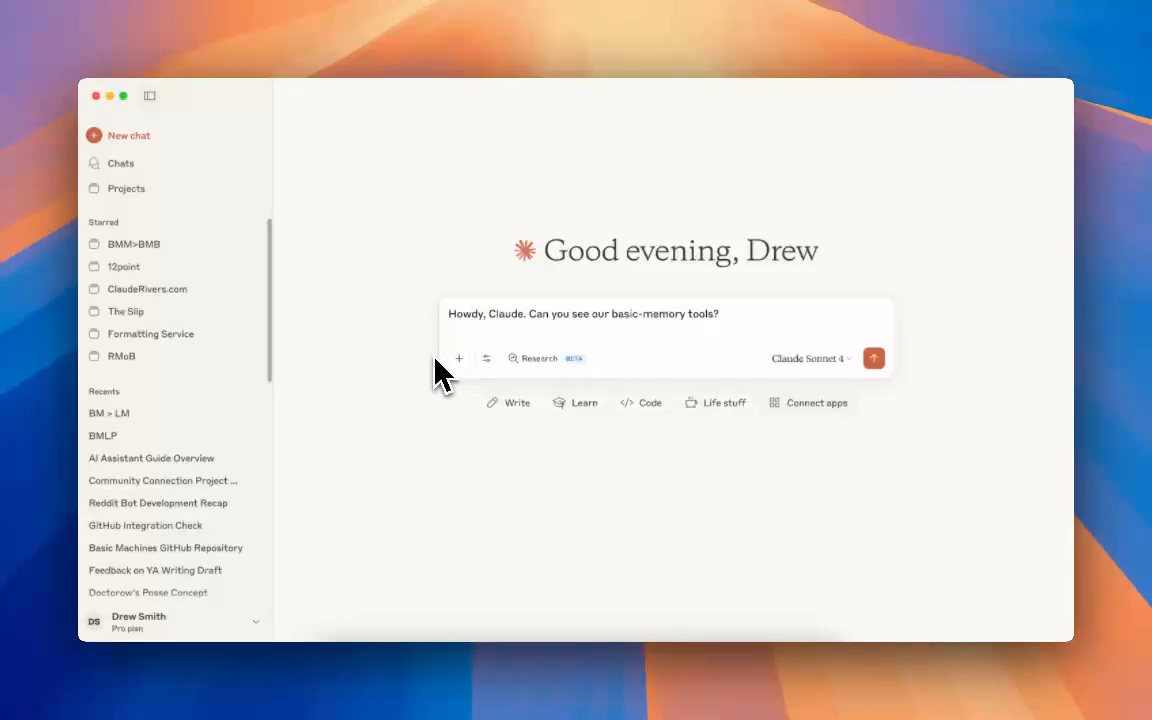
{"action": "mouse_move", "coordinate": [515, 345]}
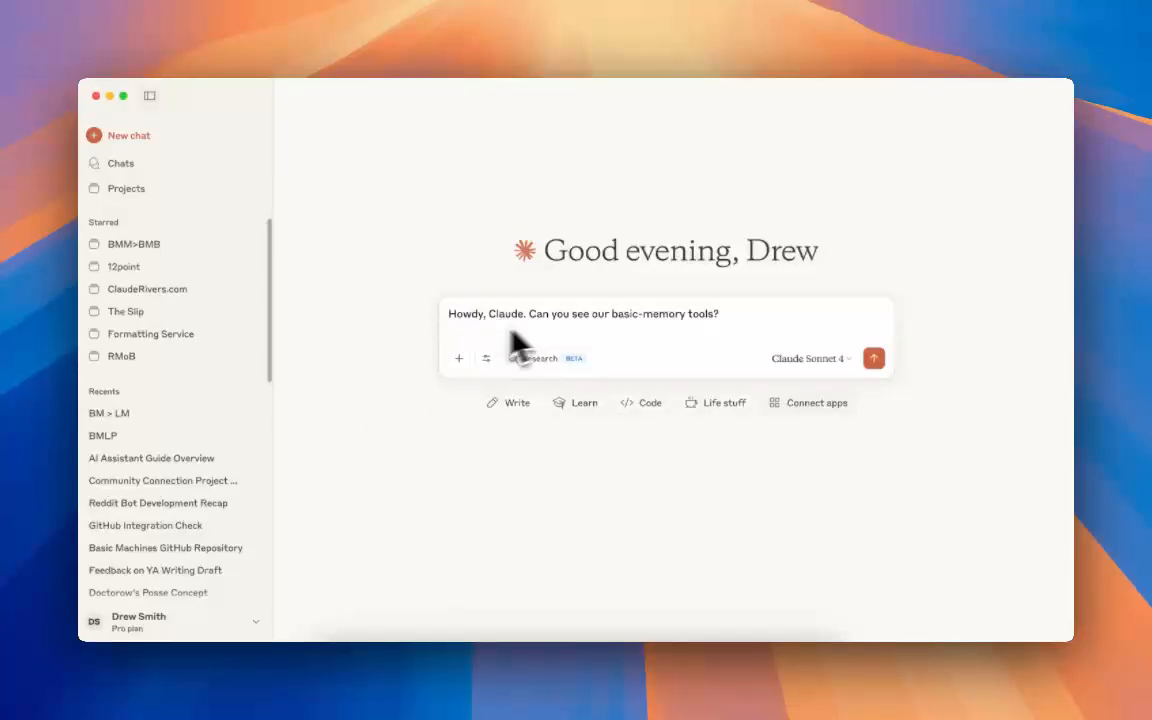
{"action": "mouse_move", "coordinate": [855, 378]}
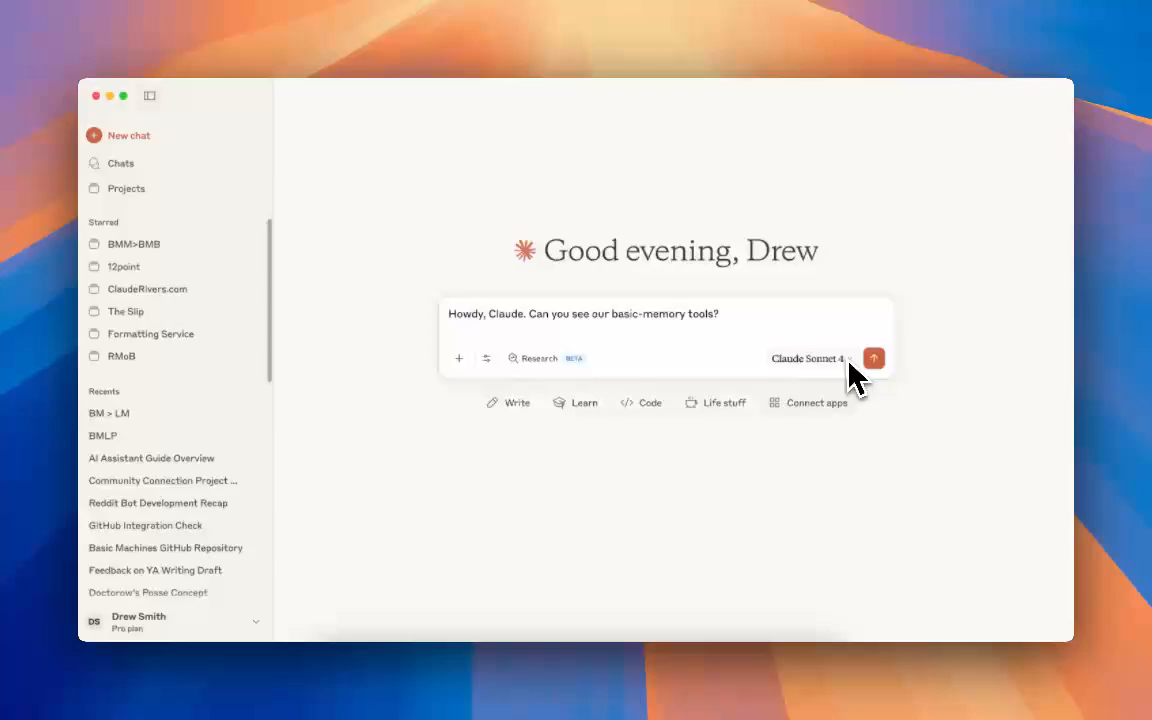
Send the new-chat question asking whether Claude can see the basic-memory tools
{"action": "left_click", "coordinate": [872, 358]}
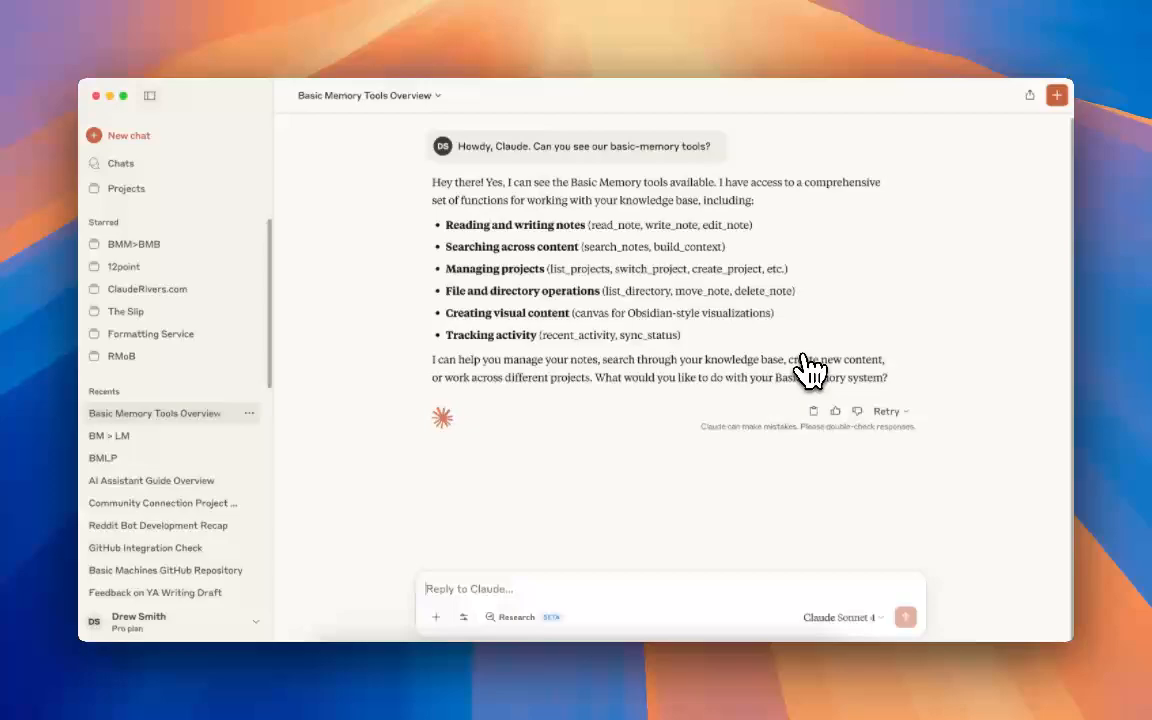
Ask Claude 'Can you remember our coworking hub idea?' as a follow-up
{"action": "type", "text": "Can you reme"}
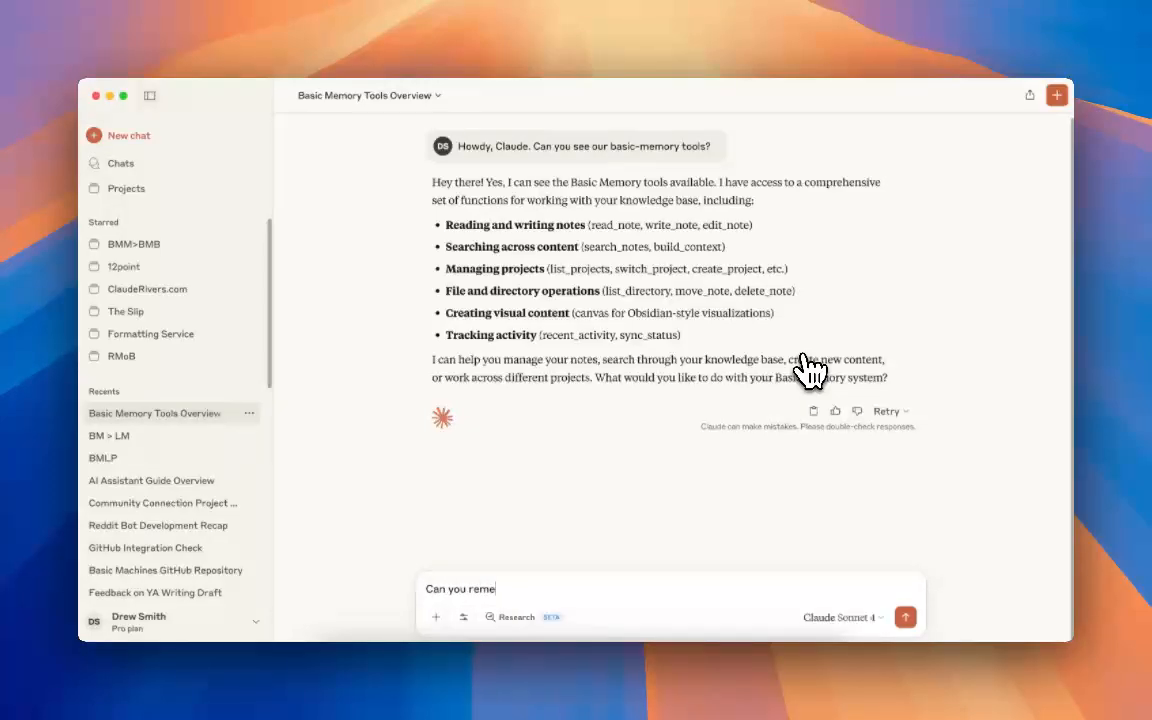
{"action": "type", "text": "mber our cowd"}
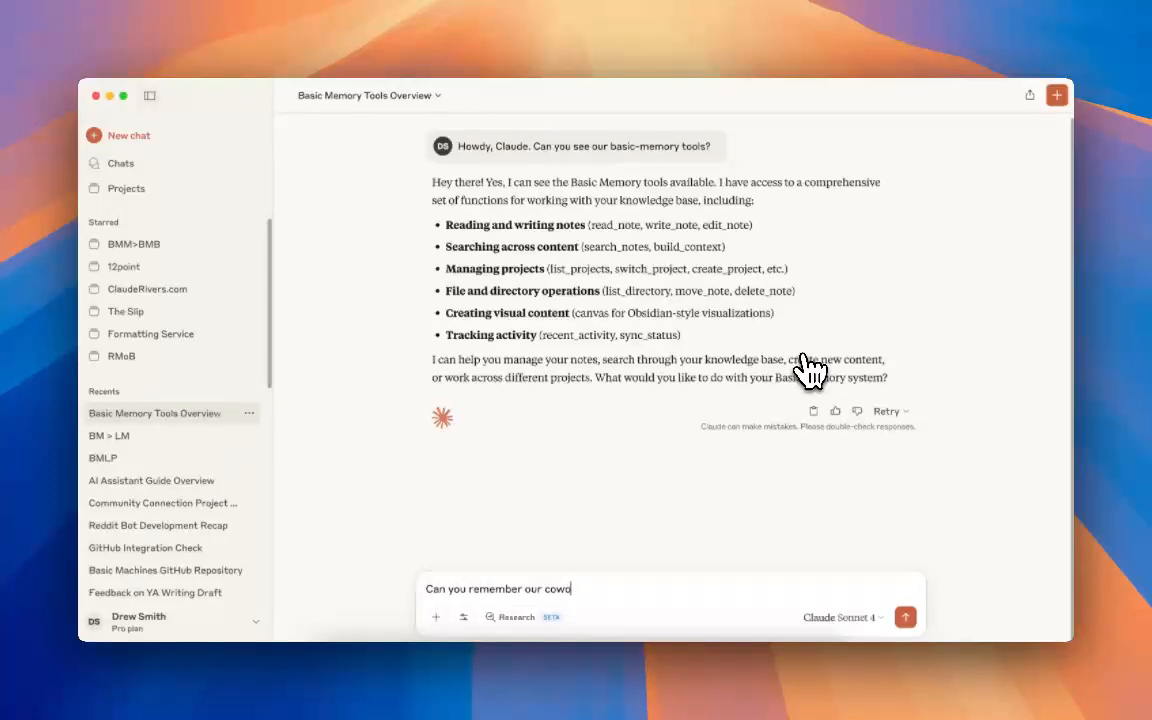
{"action": "type", "text": "orking hub"}
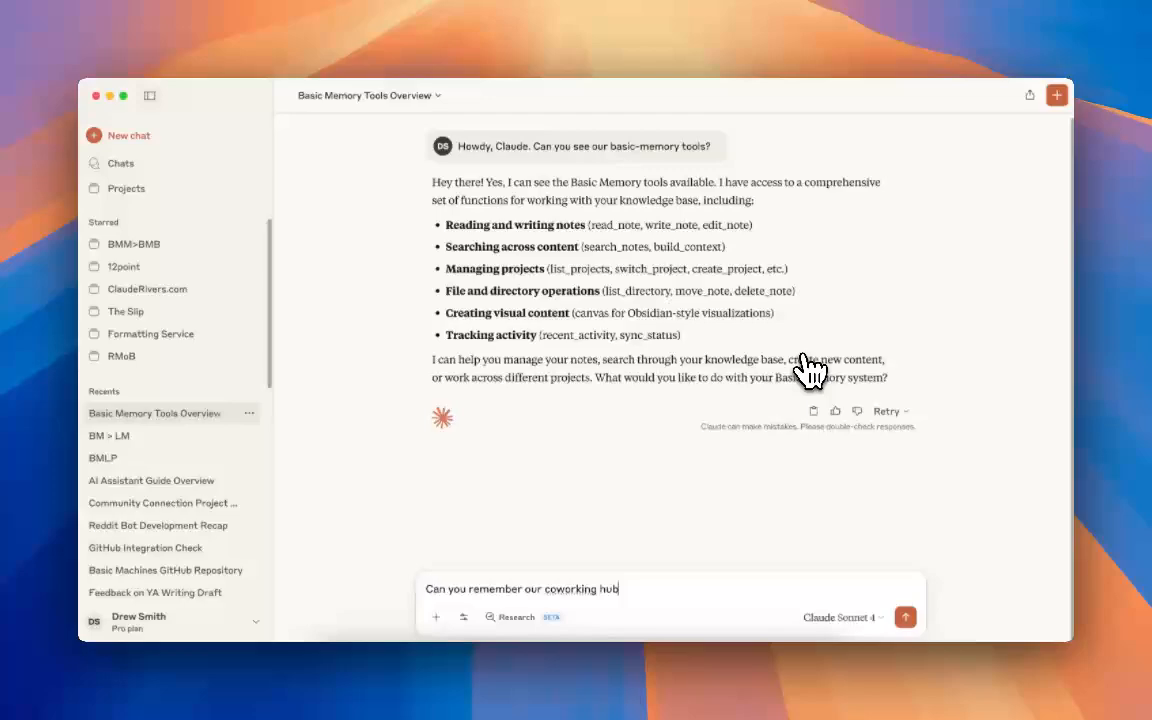
{"action": "left_click", "coordinate": [905, 617]}
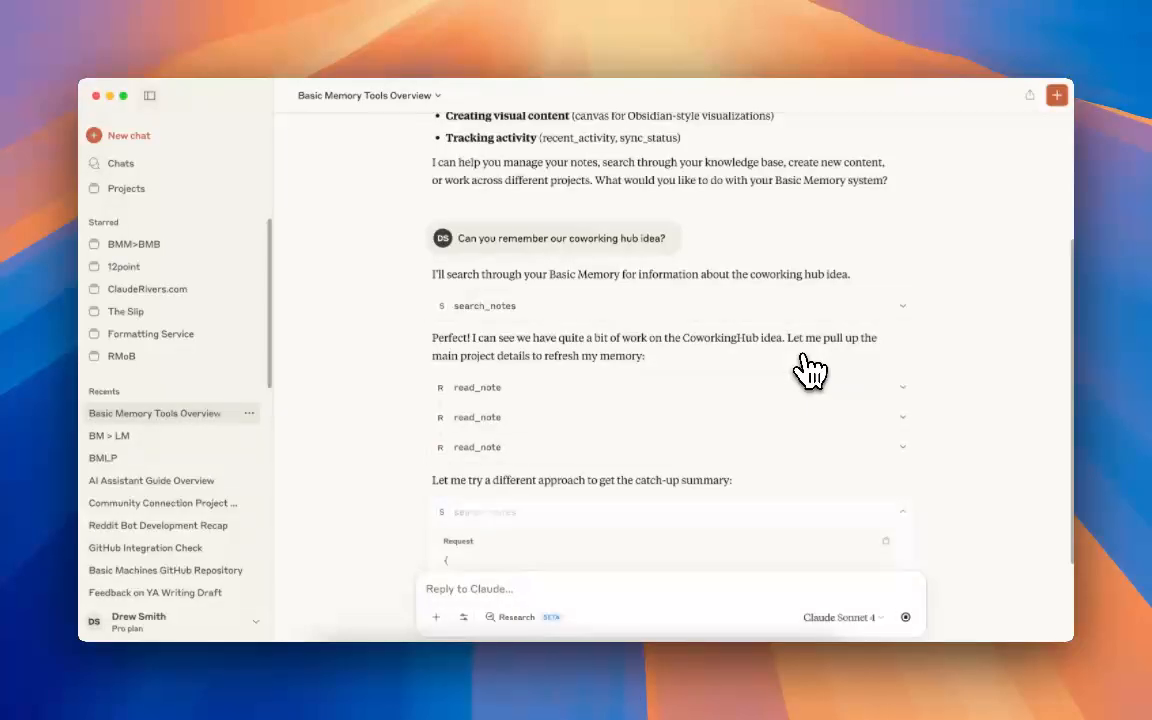
{"action": "mouse_move", "coordinate": [810, 328]}
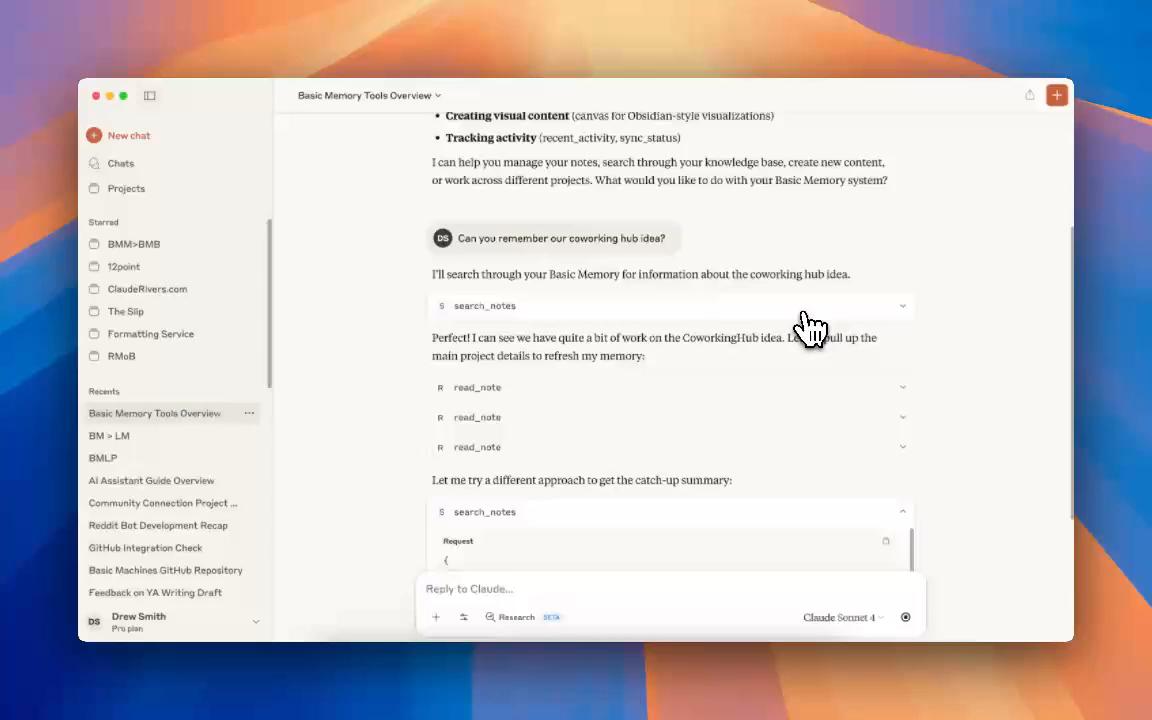
Scroll through Claude's CoworkingHub recap covering value proposition, revenue model, budget and competitors
{"action": "scroll", "scroll_direction": "down", "scroll_amount": 3}
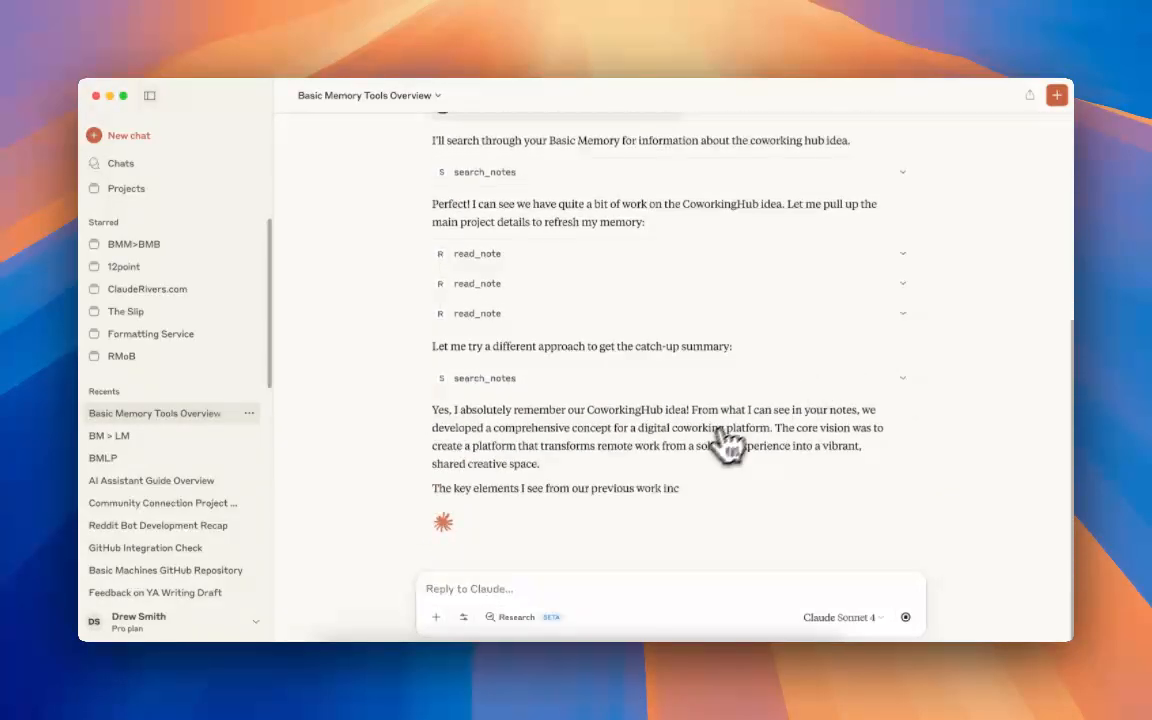
{"action": "scroll", "scroll_direction": "down", "scroll_amount": 3}
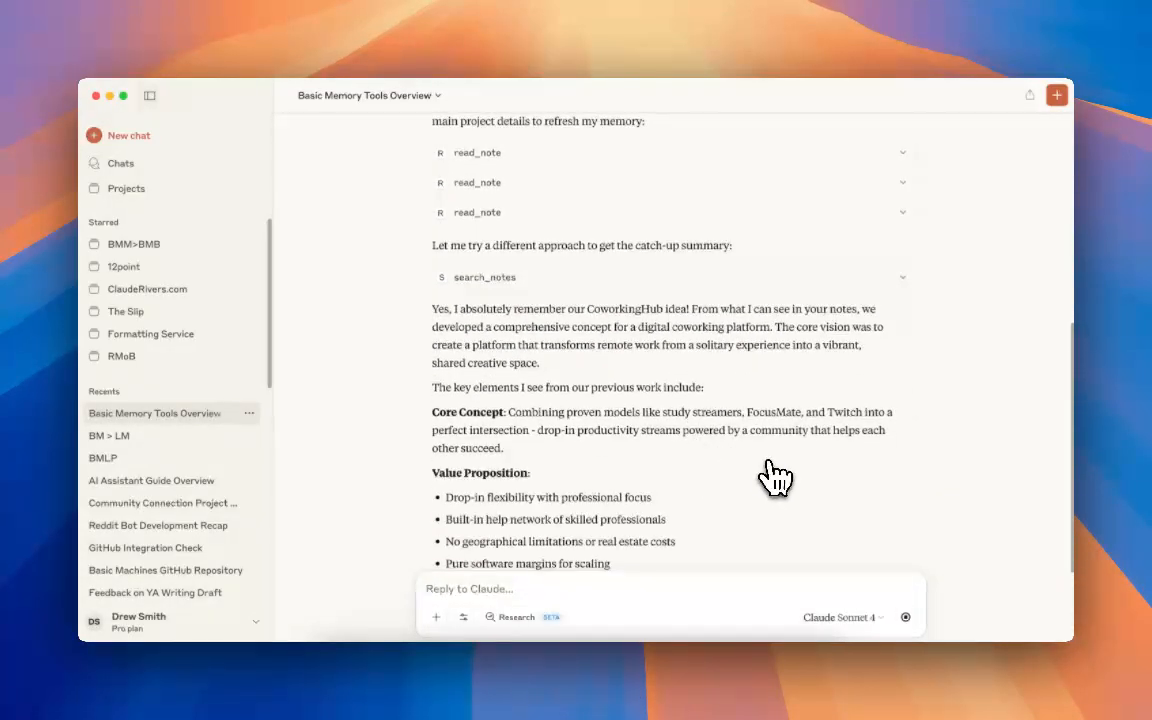
{"action": "scroll", "scroll_direction": "down", "scroll_amount": 3}
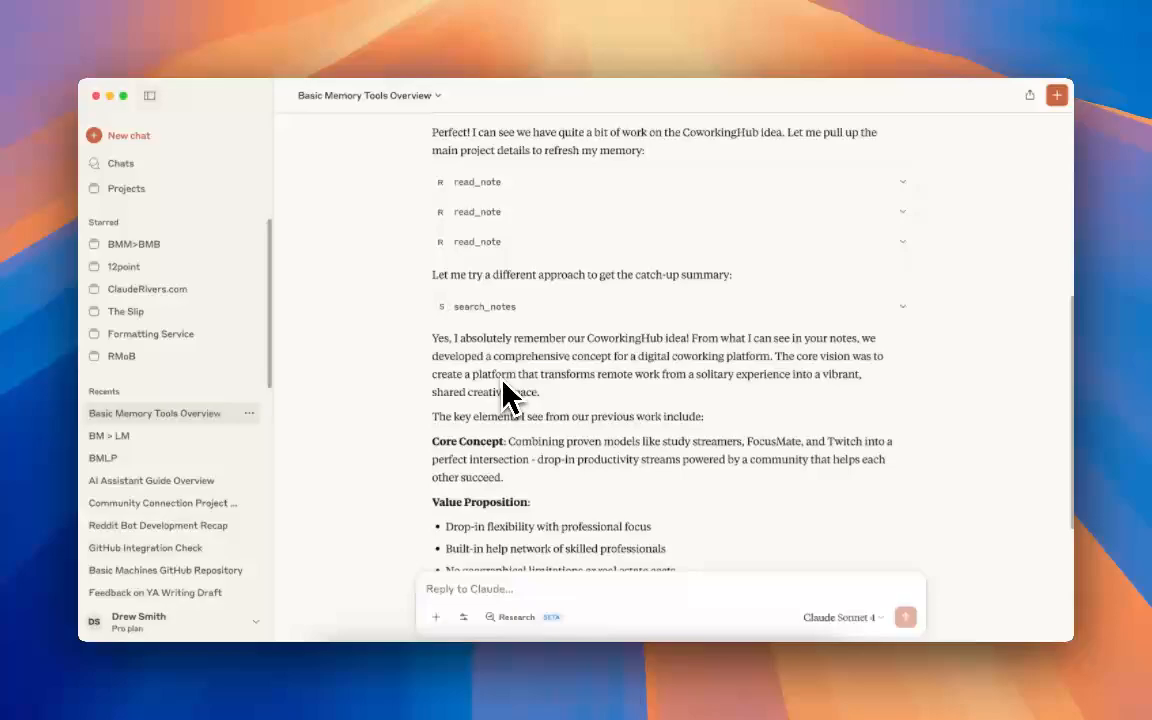
{"action": "scroll", "scroll_direction": "down", "scroll_amount": 3}
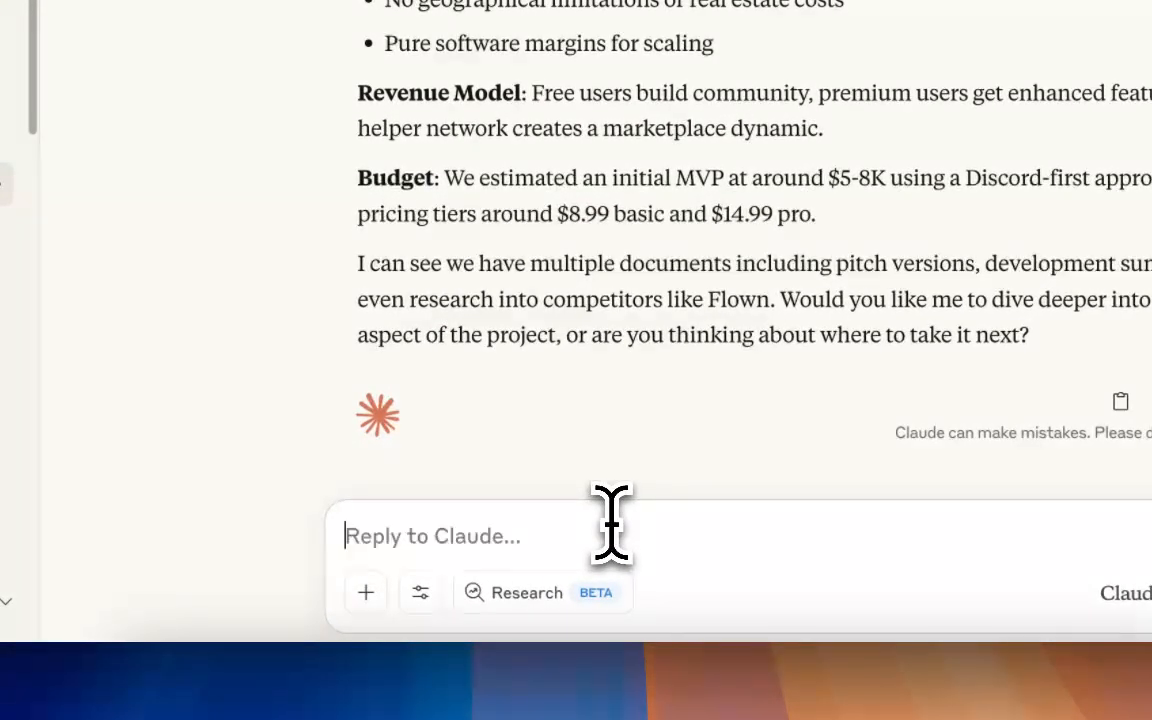
Ask Claude to write two notes: a project pitch and a catch-up summary
{"action": "type", "text": "Great"}
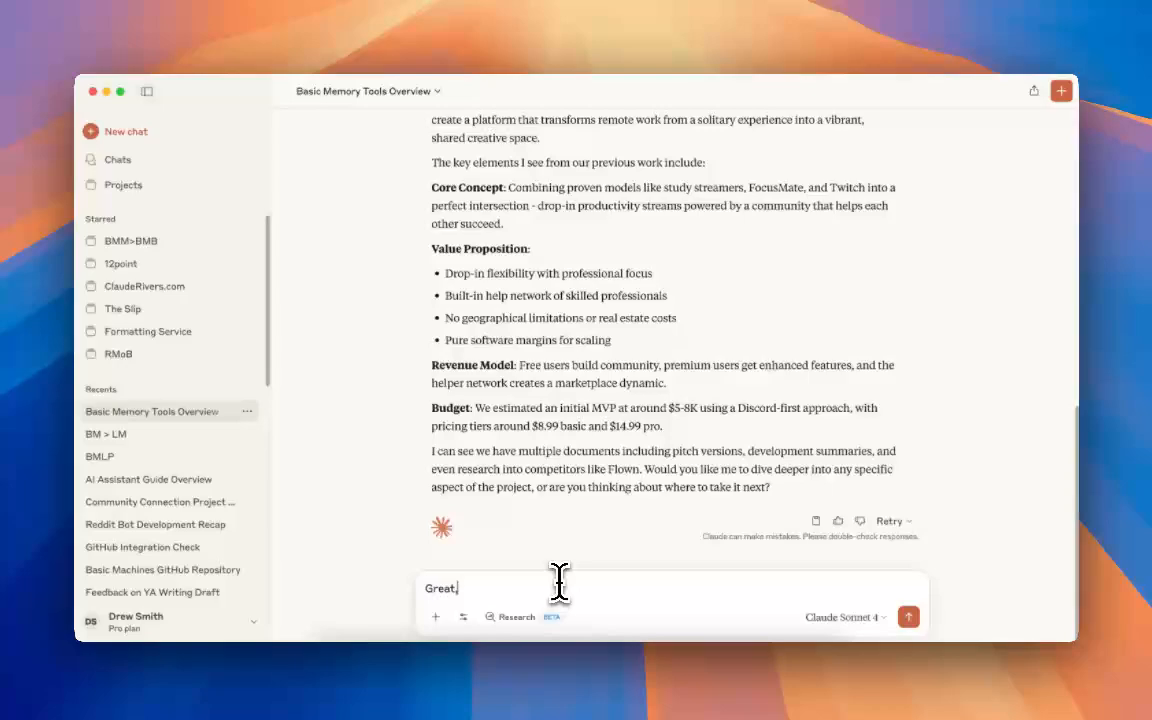
{"action": "type", "text": ", can you pelas"}
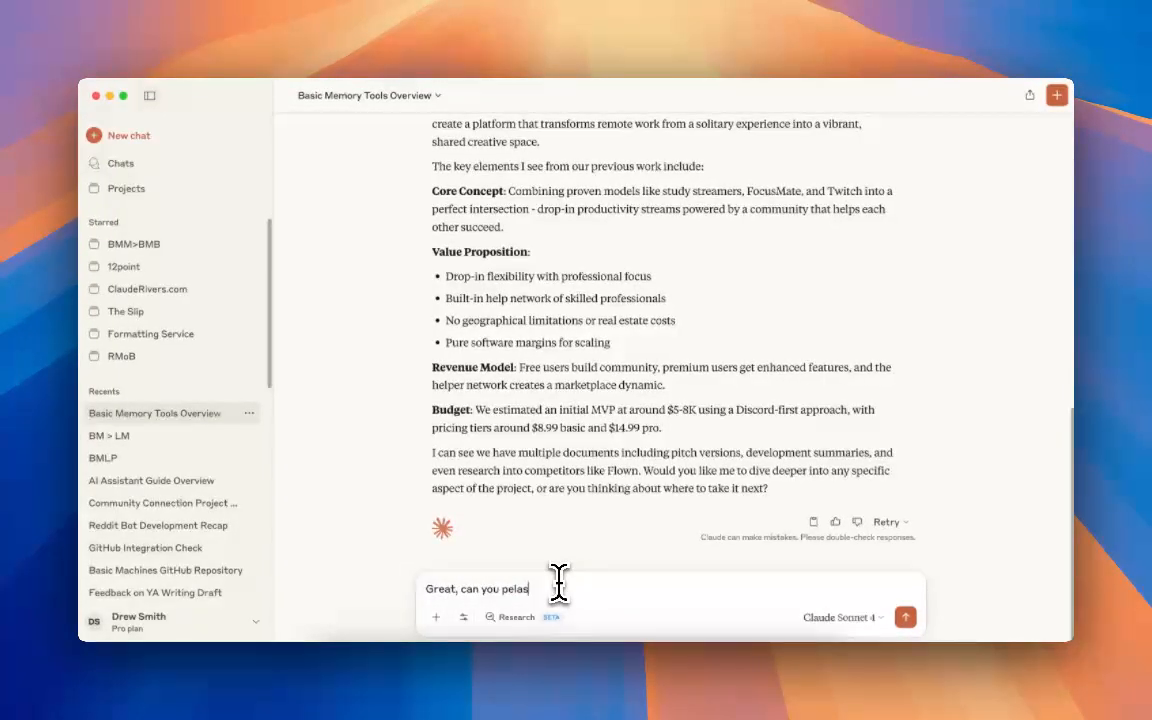
{"action": "type", "text": "please writ"}
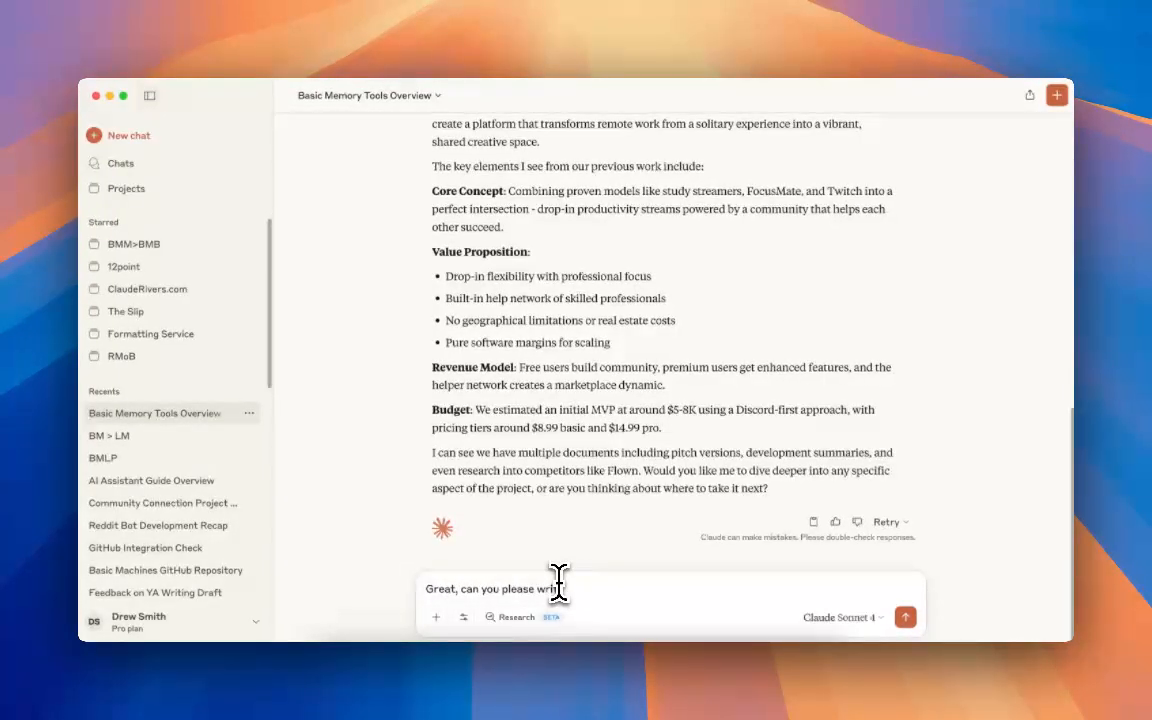
{"action": "type", "text": "two notes: a pitc"}
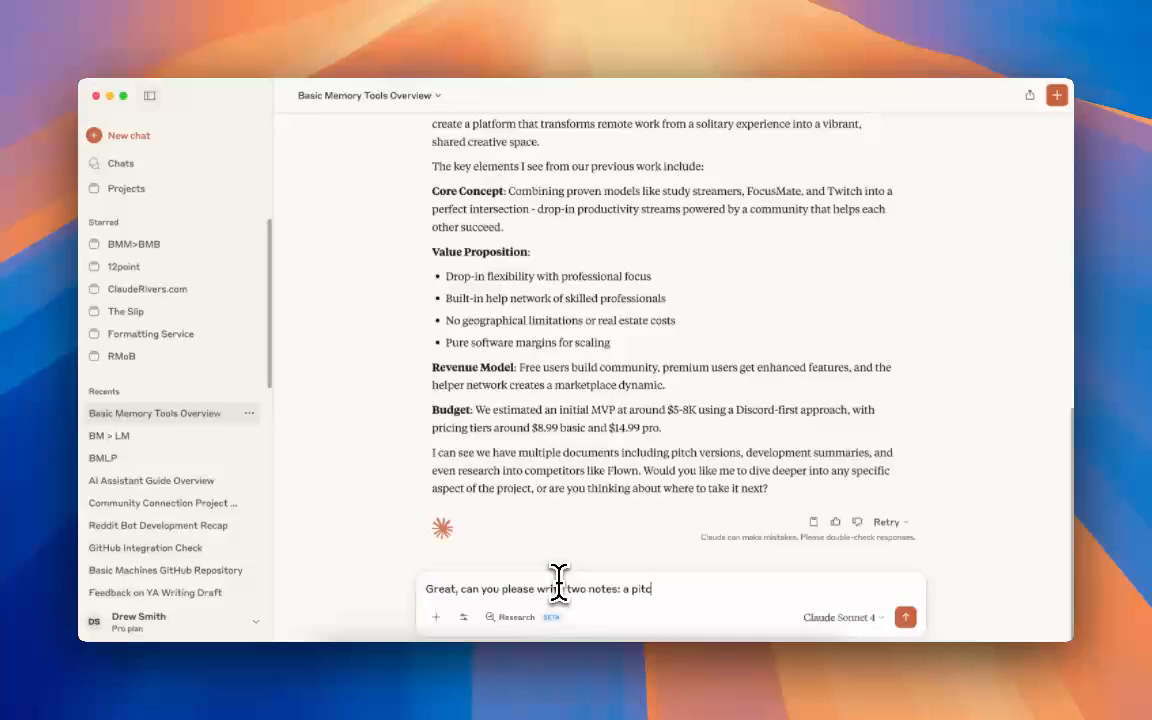
{"action": "type", "text": "h for the project"}
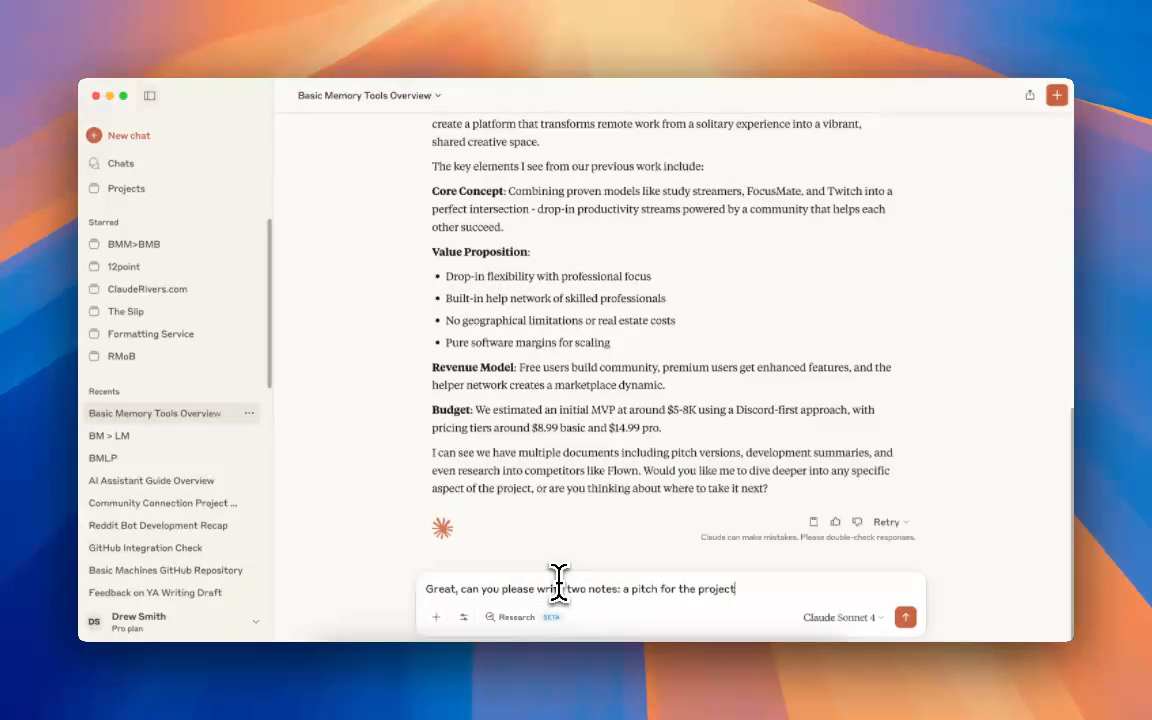
{"action": "type", "text": "and another"}
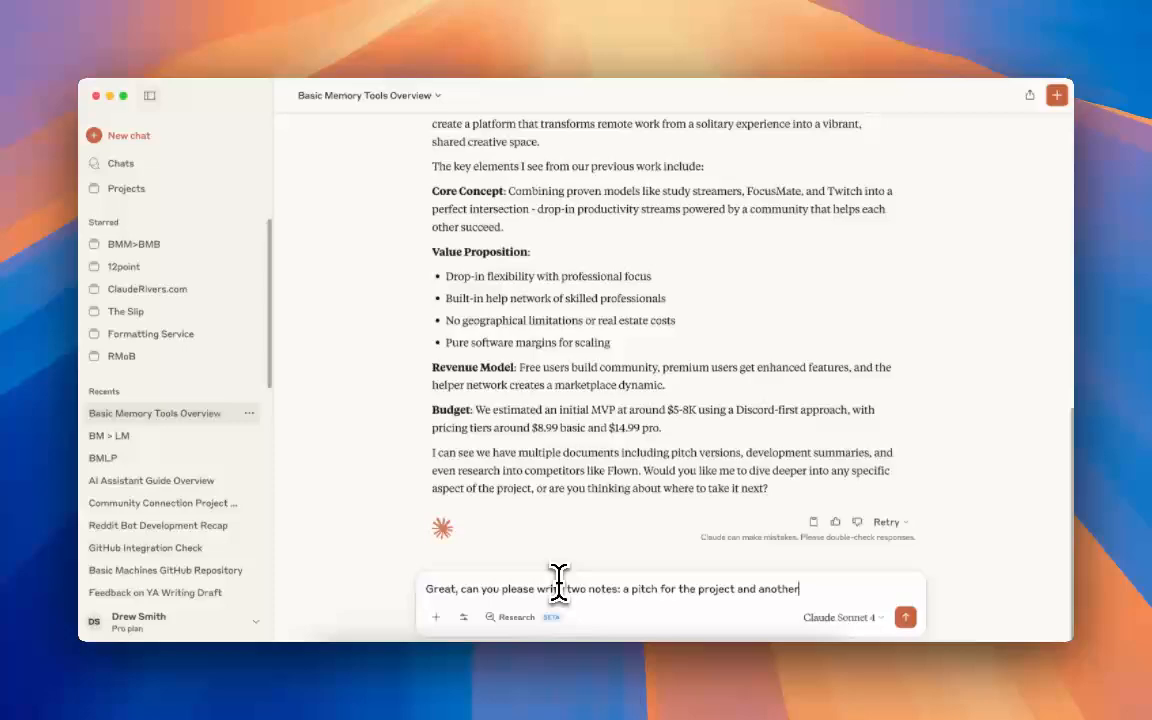
{"action": "type", "text": "catching me up"}
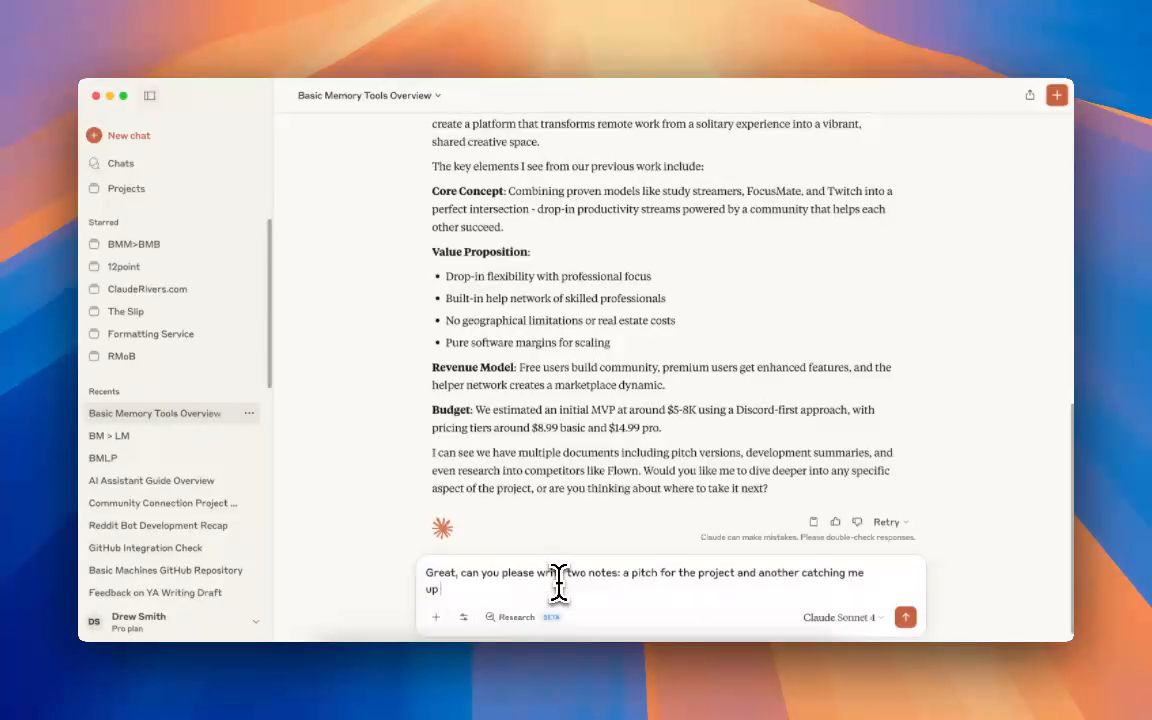
{"action": "type", "text": "[it's been a whi"}
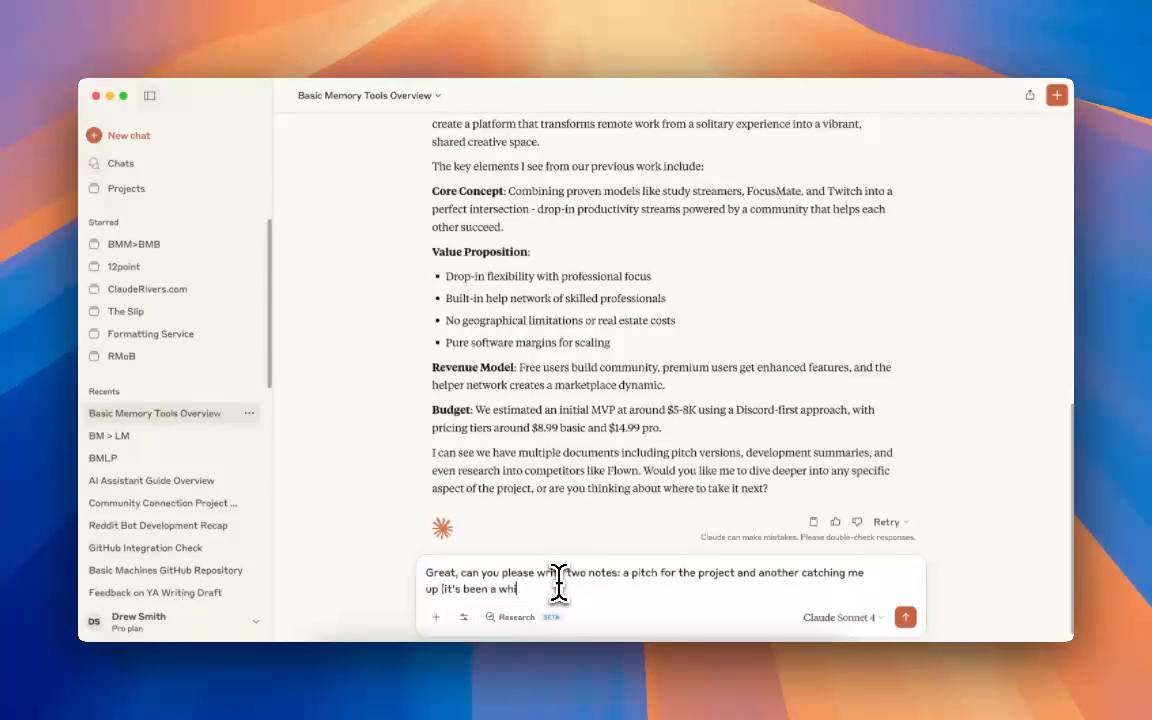
{"action": "left_click", "coordinate": [905, 617]}
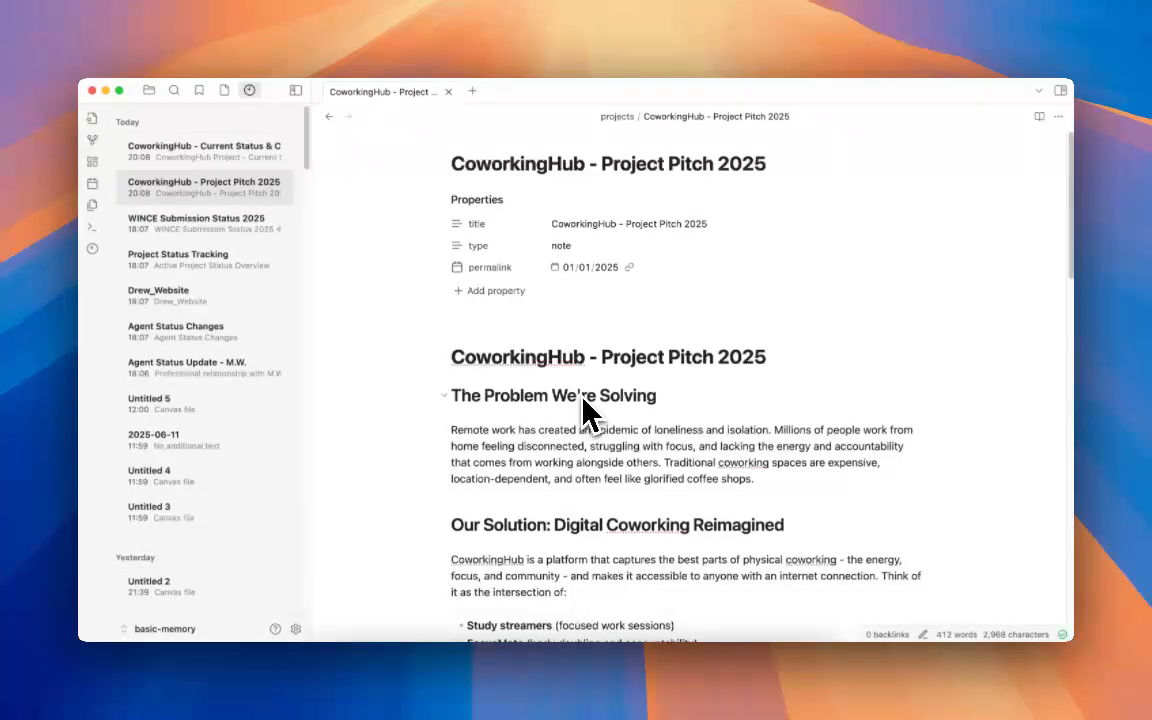
Scroll through the CoworkingHub - Project Pitch 2025 note's problem, solution, features and business model
{"action": "scroll", "scroll_direction": "down", "scroll_amount": 3}
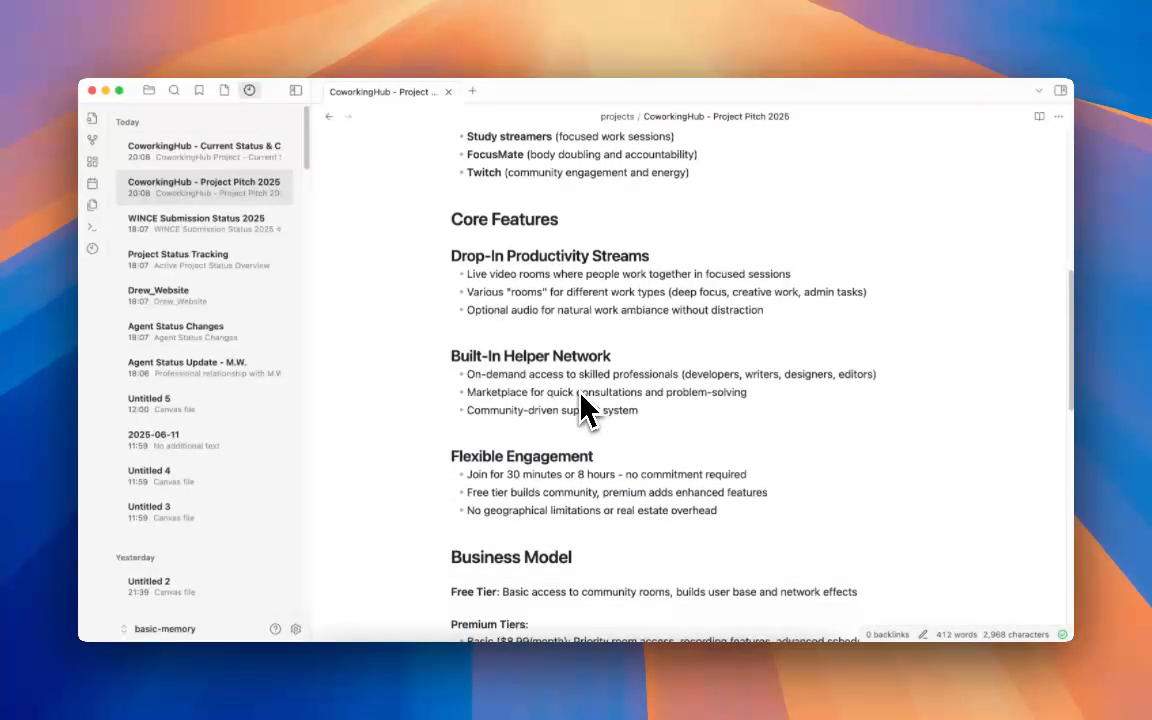
{"action": "scroll", "scroll_direction": "down", "scroll_amount": 3}
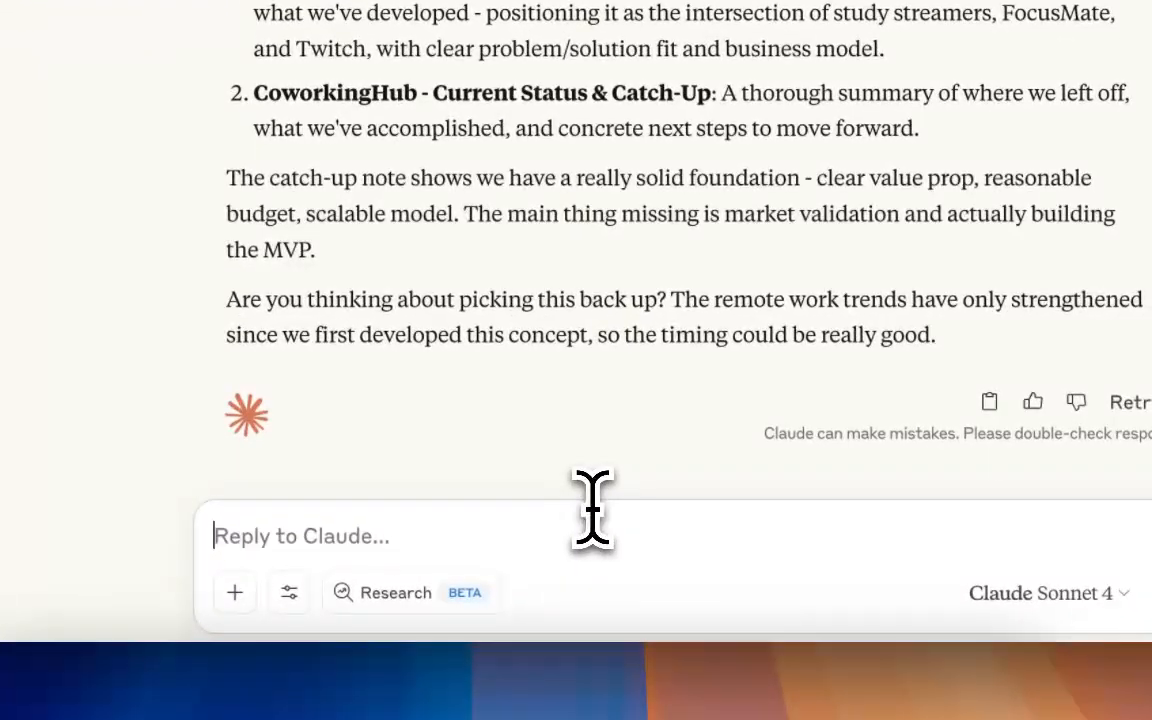
Ask Claude whether the coworking space is already too glutted with competitors
{"action": "type", "text": "Meh, isn't this spac"}
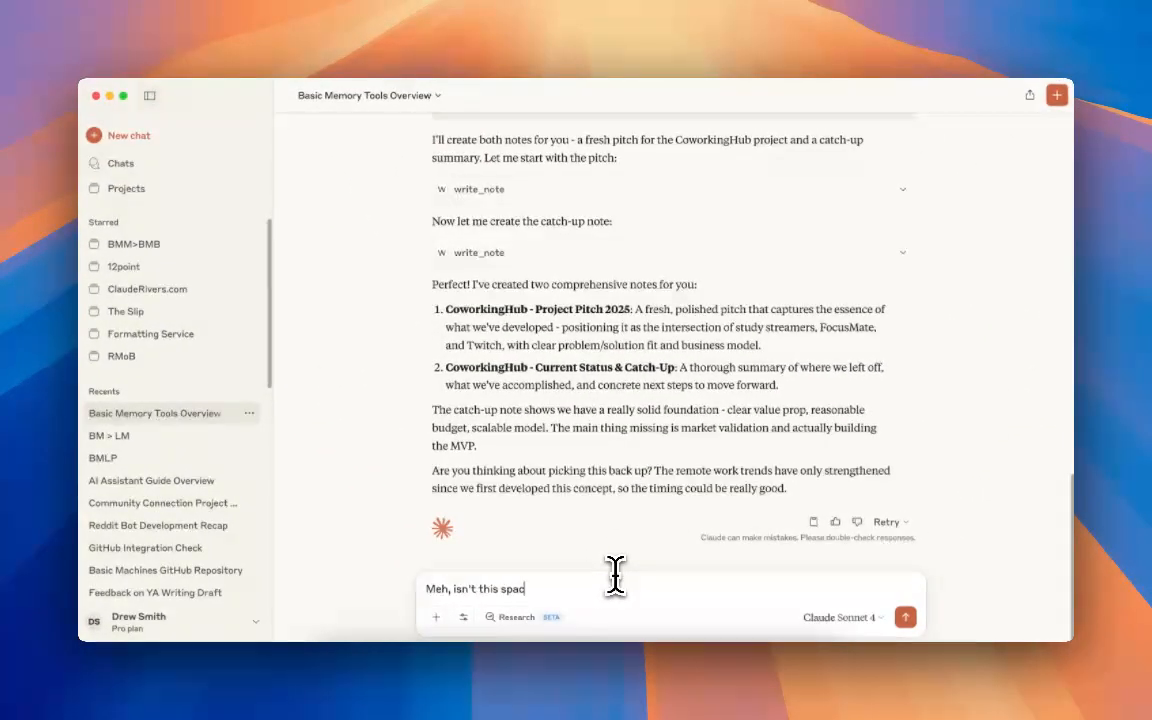
{"action": "type", "text": "e getting pretty ted?"}
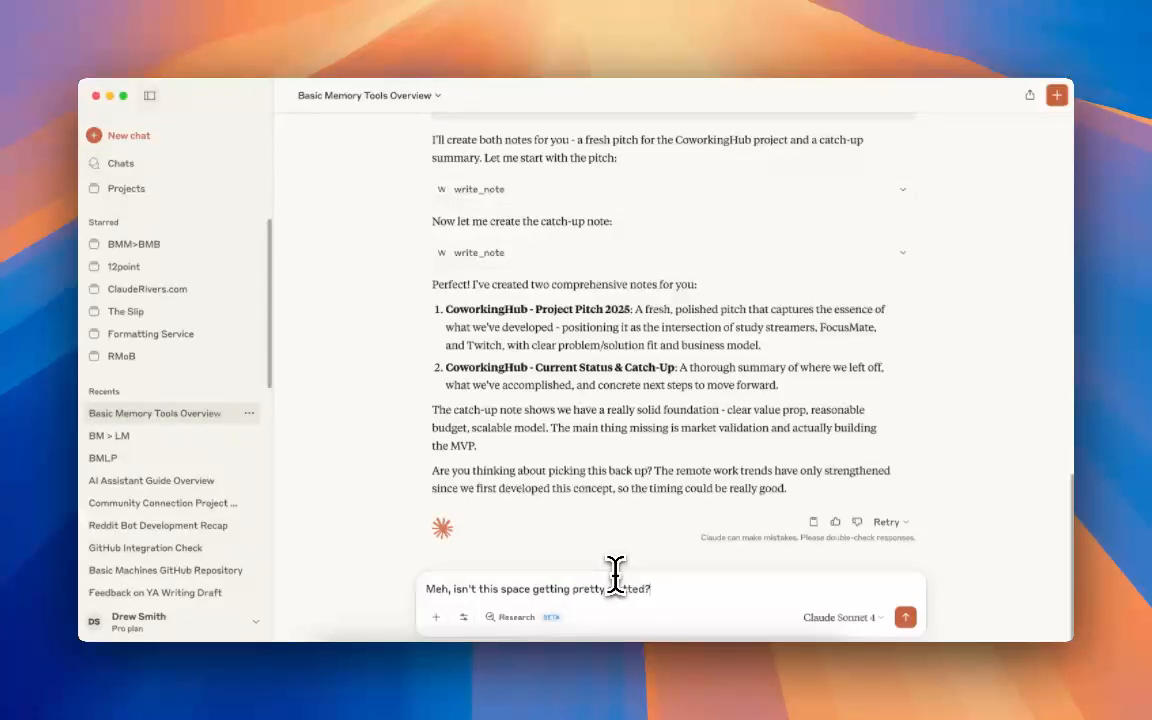
{"action": "left_click", "coordinate": [905, 617]}
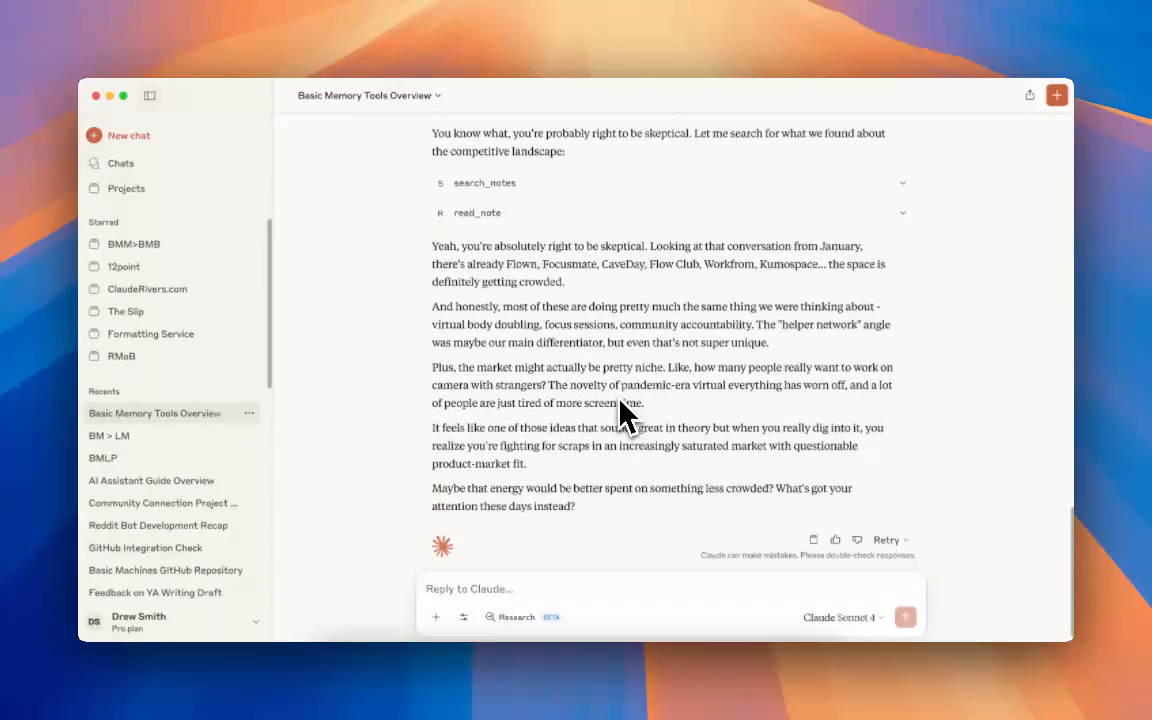
Scroll through Claude's reply naming Flown, Focusmate, CaveDay and Flow Club as competitors
{"action": "scroll", "scroll_direction": "up", "scroll_amount": 3}
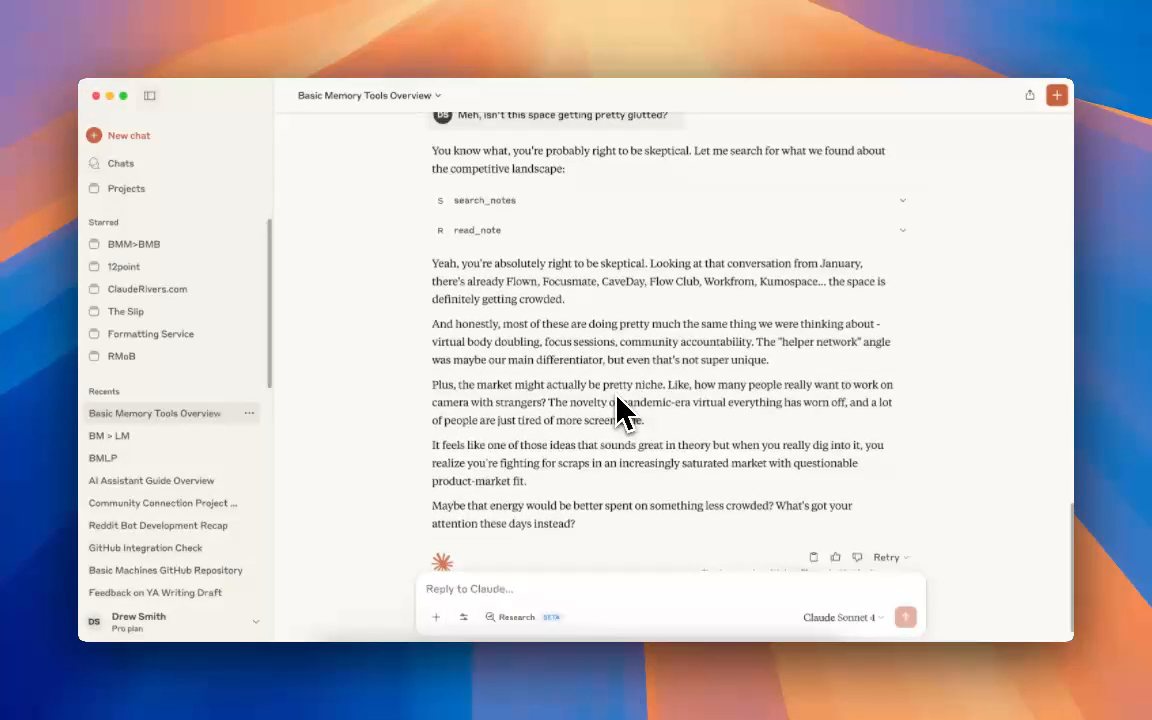
{"action": "scroll", "scroll_direction": "up", "scroll_amount": 3}
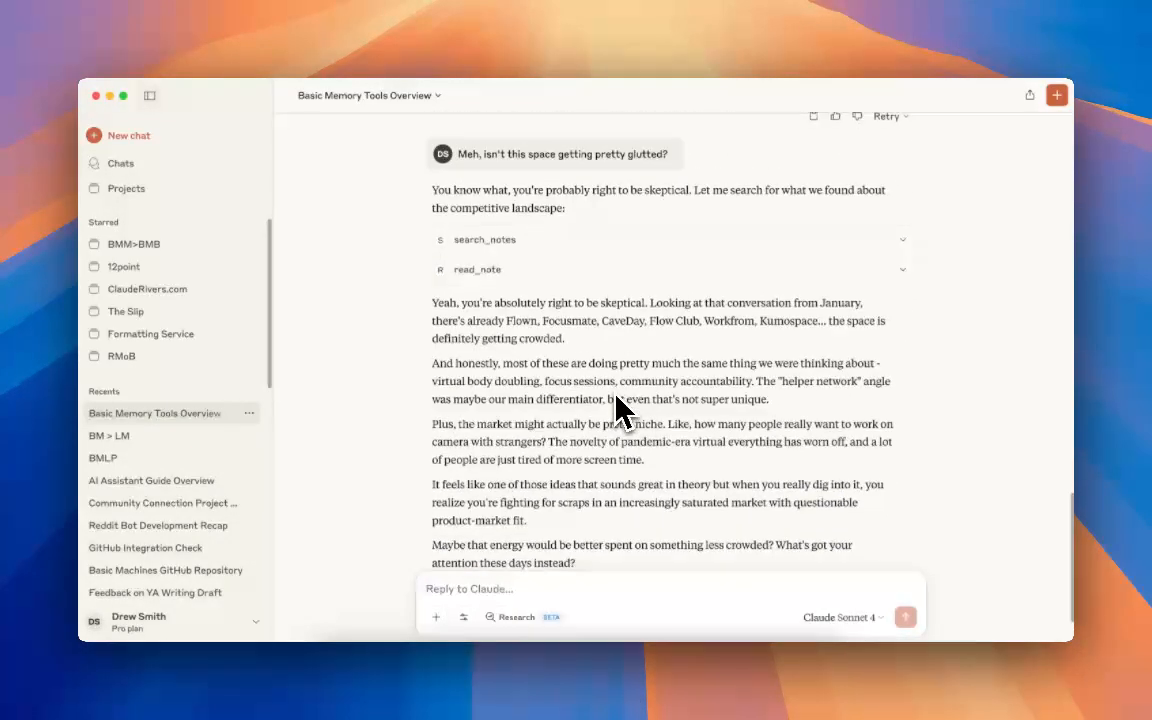
{"action": "scroll", "scroll_direction": "down", "scroll_amount": 3}
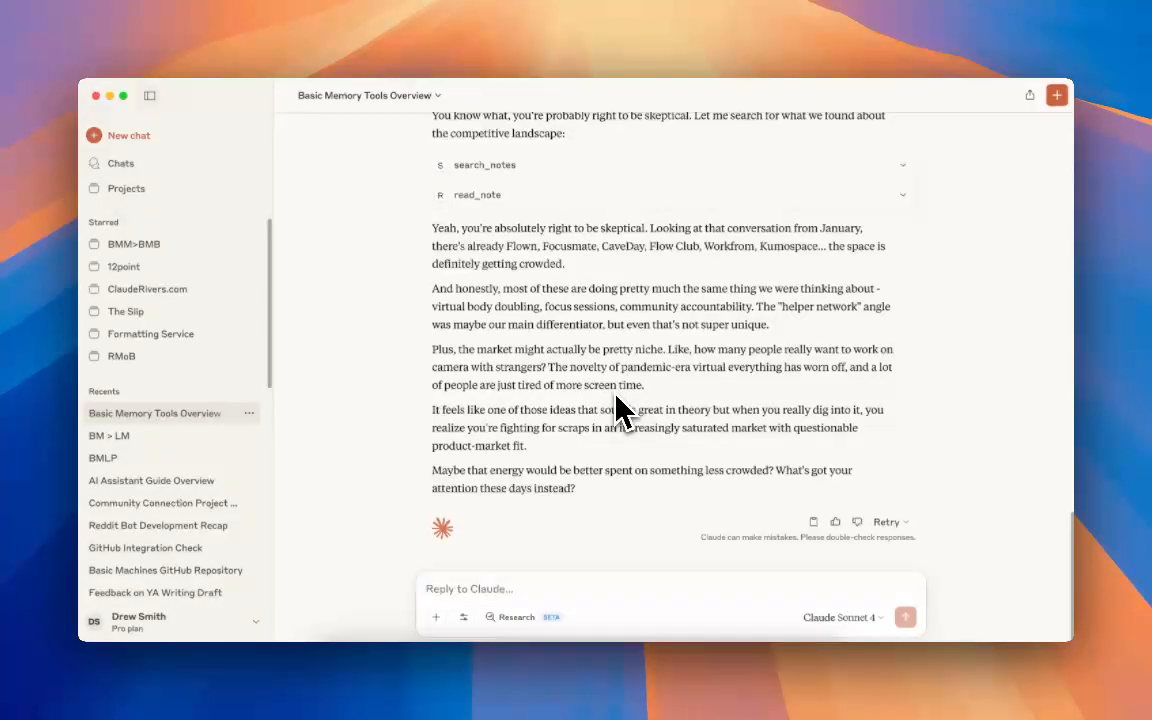
{"action": "mouse_move", "coordinate": [607, 475]}
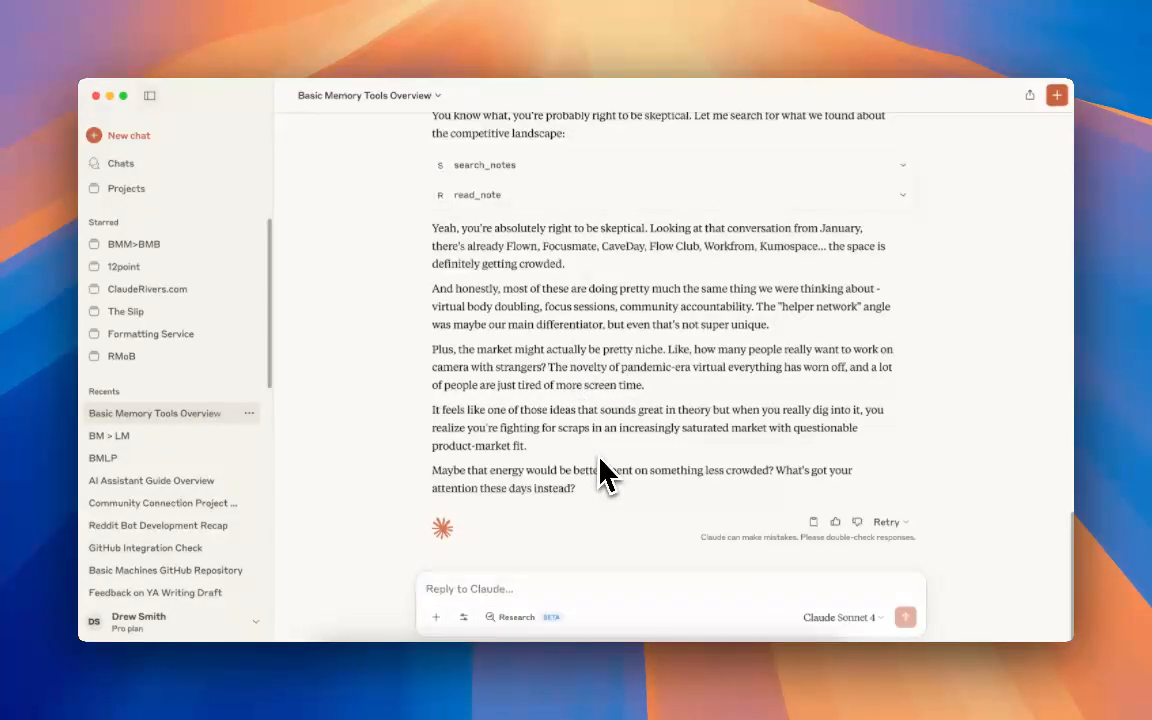
{"action": "mouse_move", "coordinate": [475, 620]}
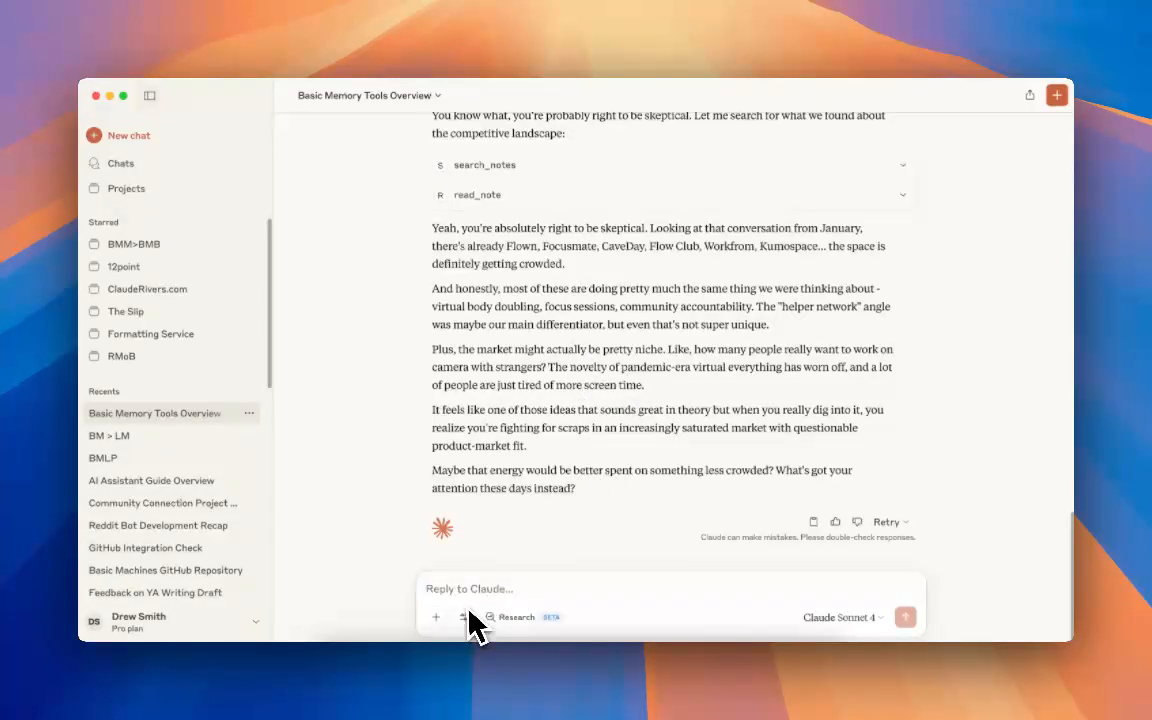
{"action": "mouse_move", "coordinate": [435, 640]}
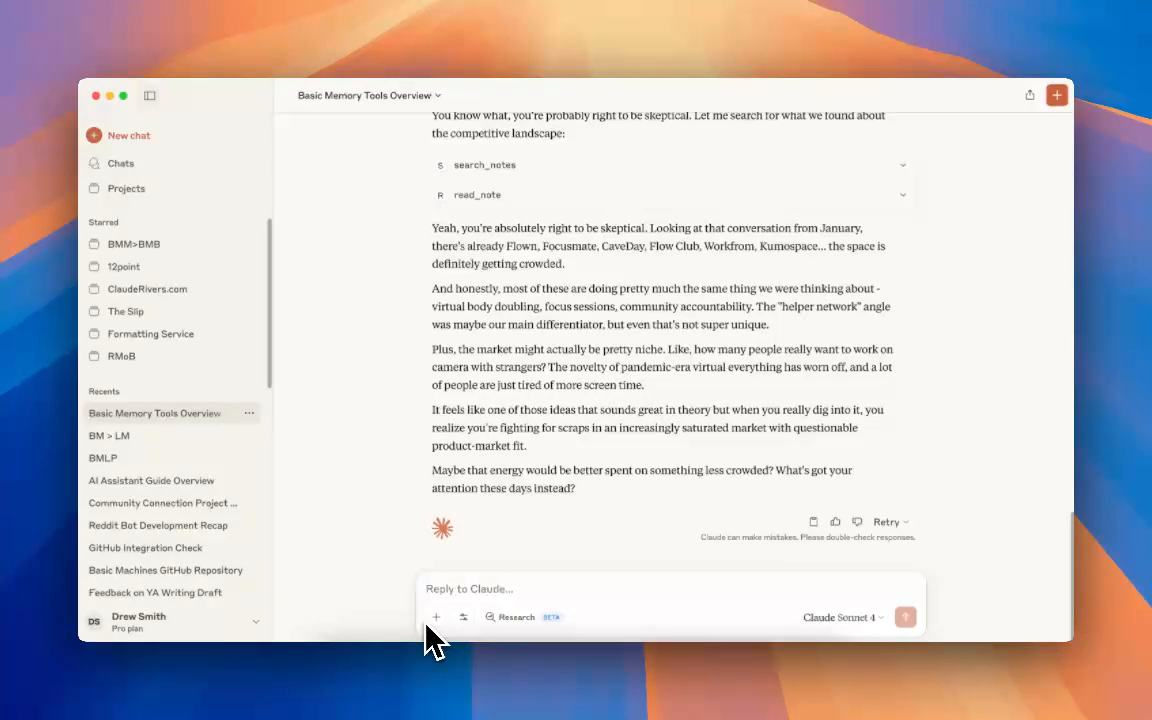